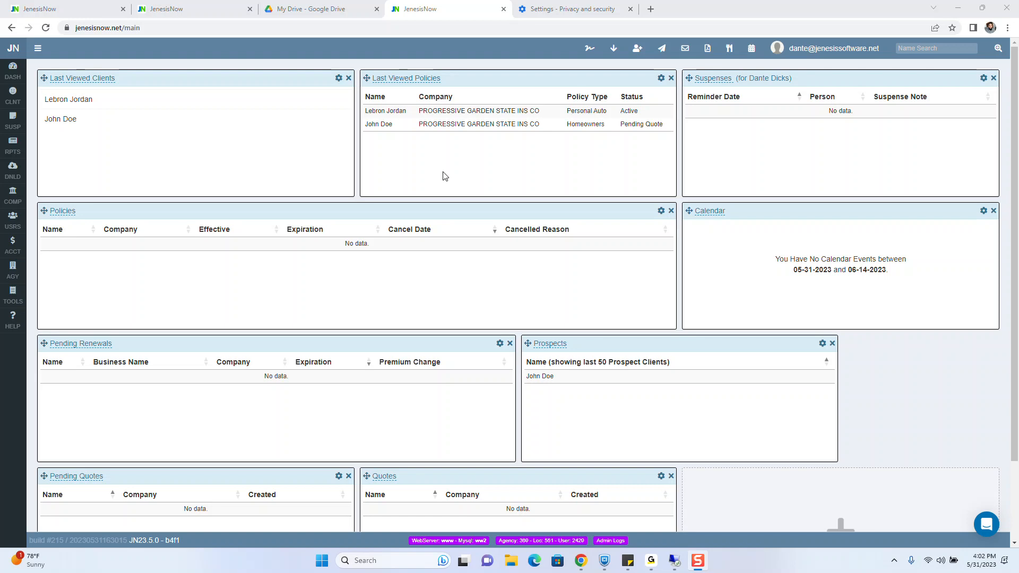
mouse_move(427, 182)
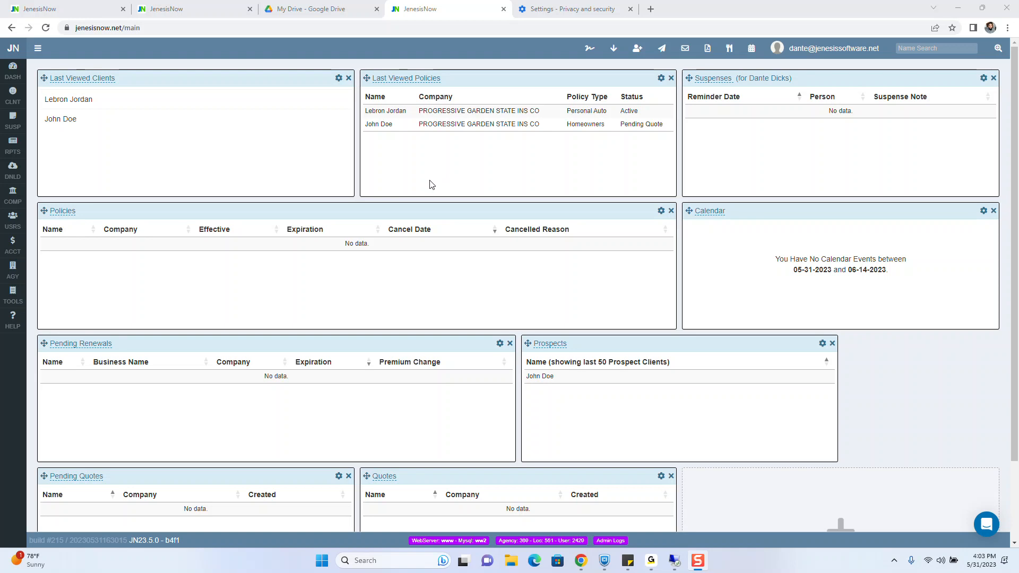
Step: Open the Agency flyout menu from the left sidebar
click(13, 244)
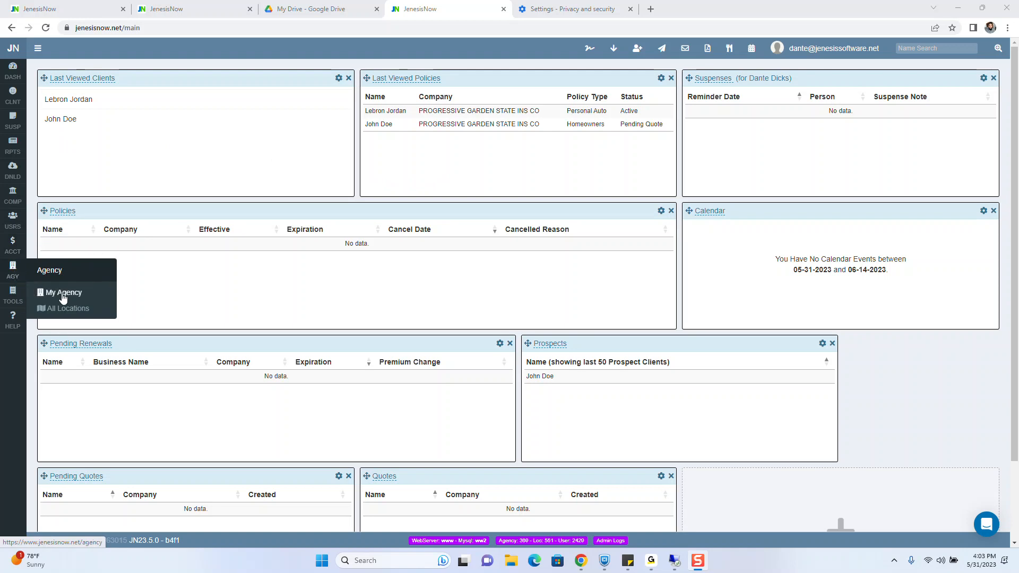
Step: Switch the Time Clock location option to On for Dante Test Agency under My Agency
click(68, 308)
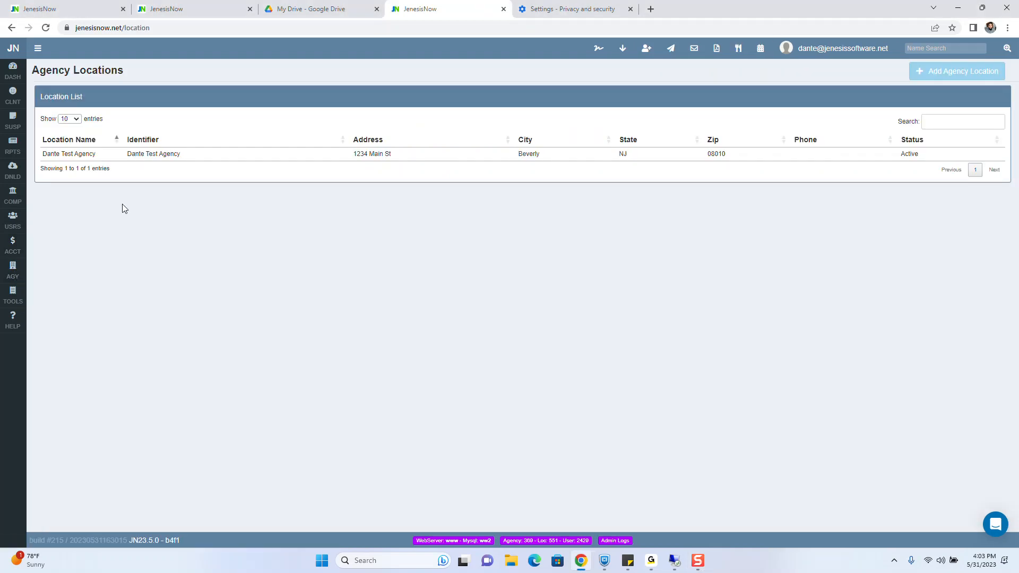
mouse_move(209, 160)
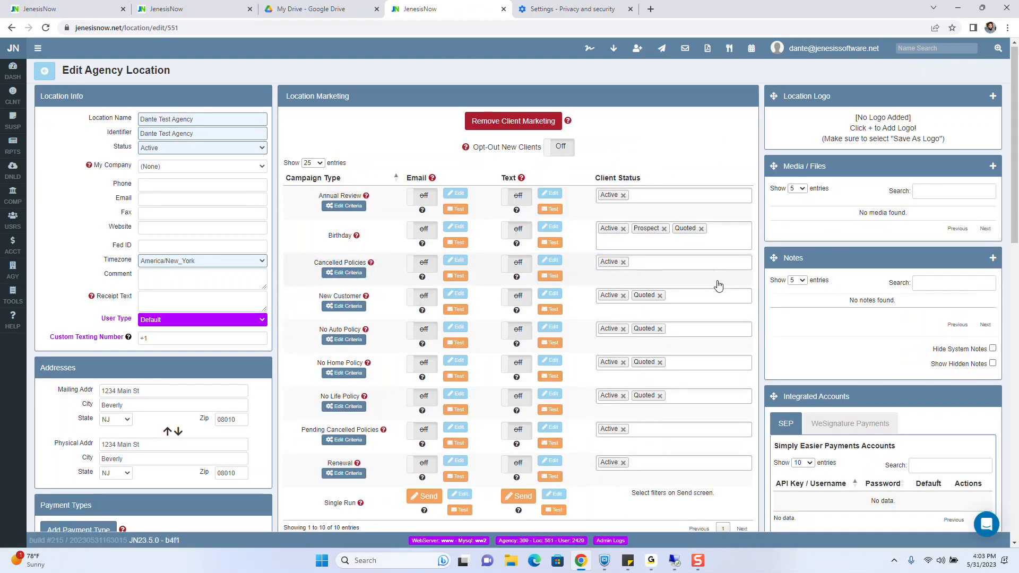
scroll(down, 3)
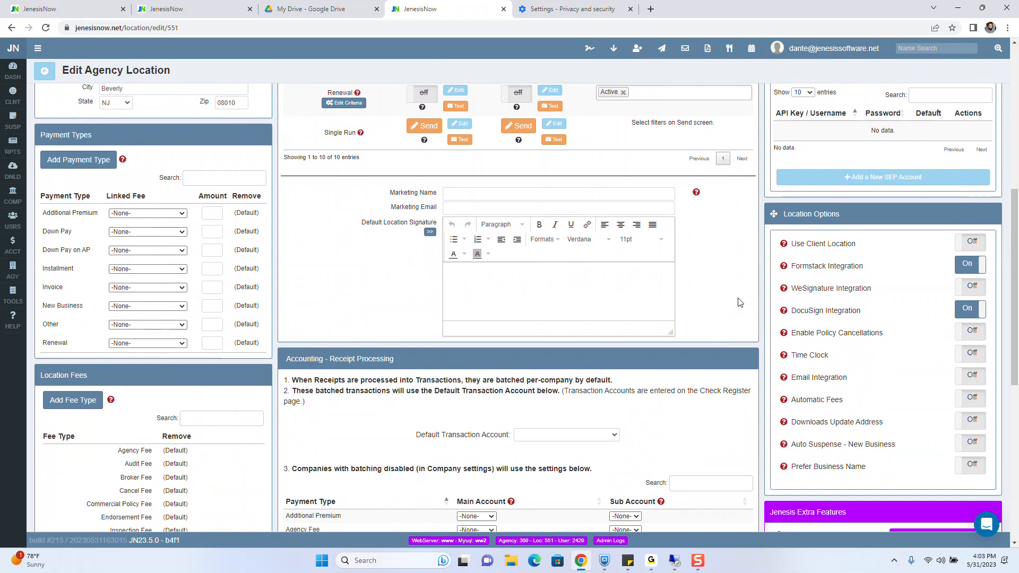
mouse_move(799, 363)
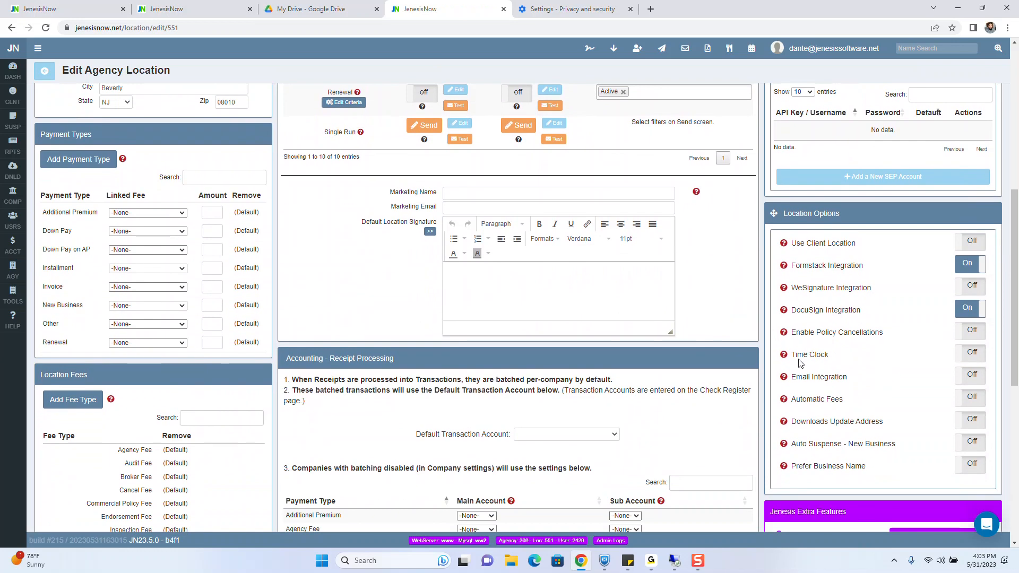
mouse_move(836, 371)
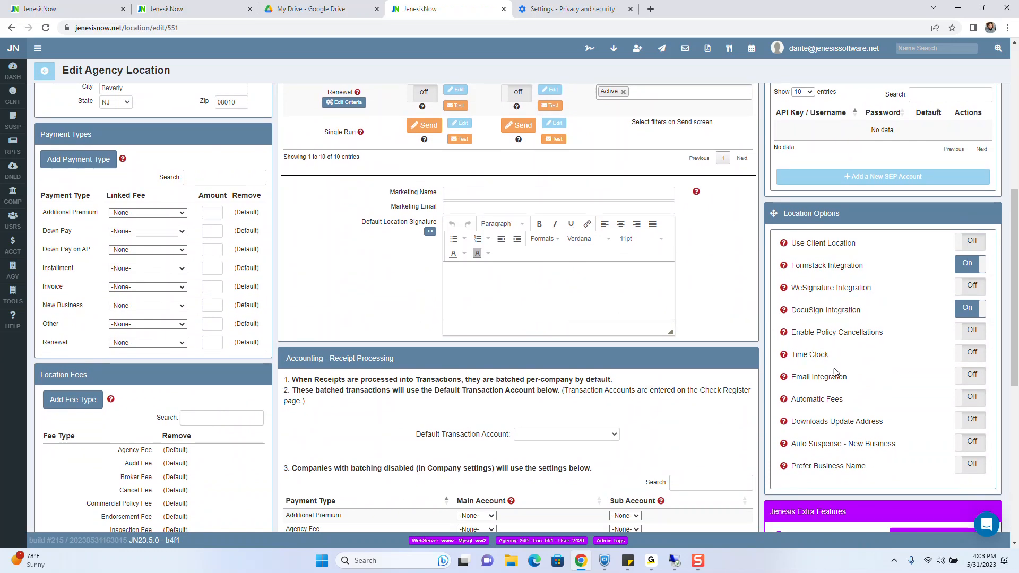
click(970, 354)
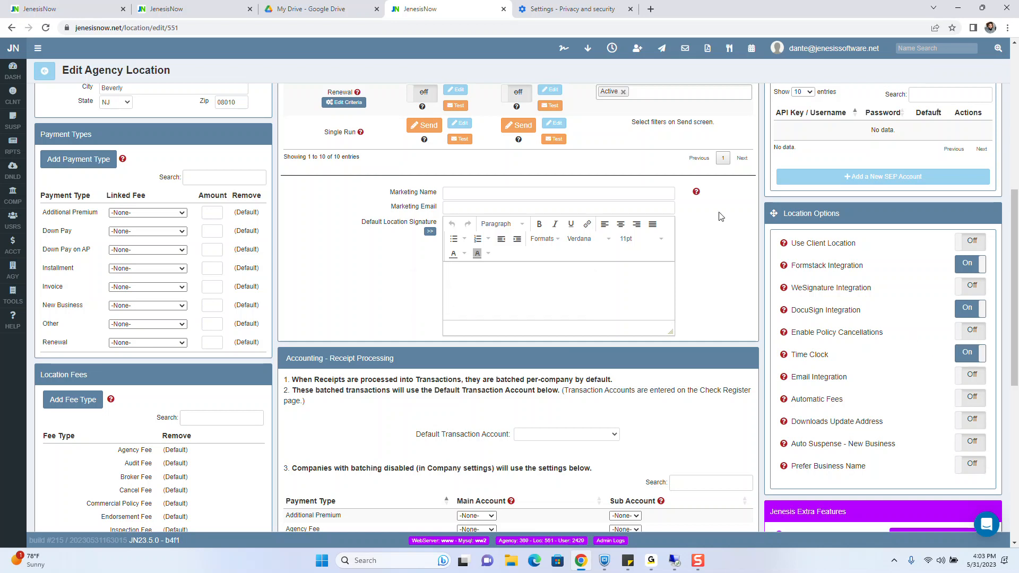
mouse_move(611, 47)
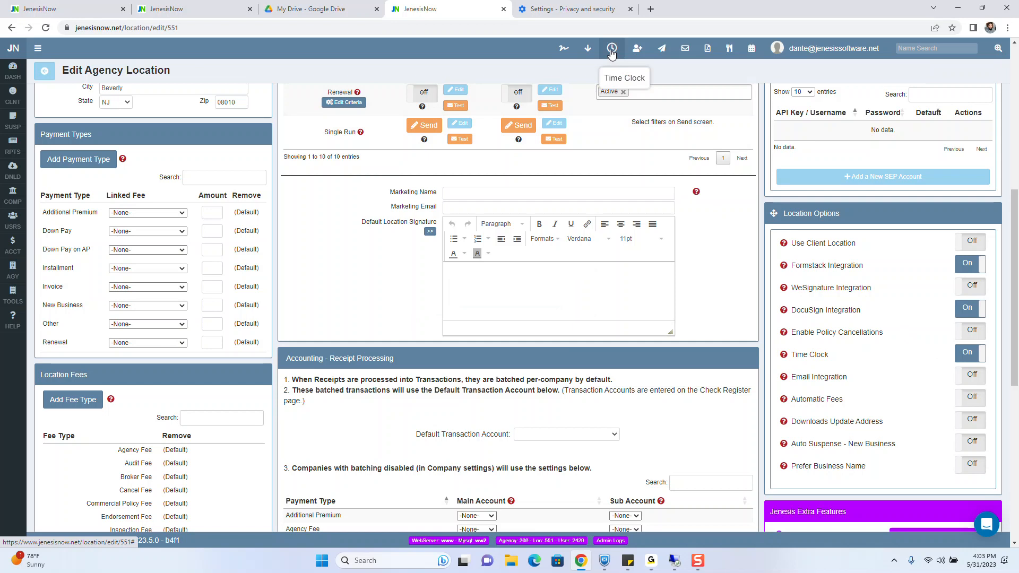
click(611, 48)
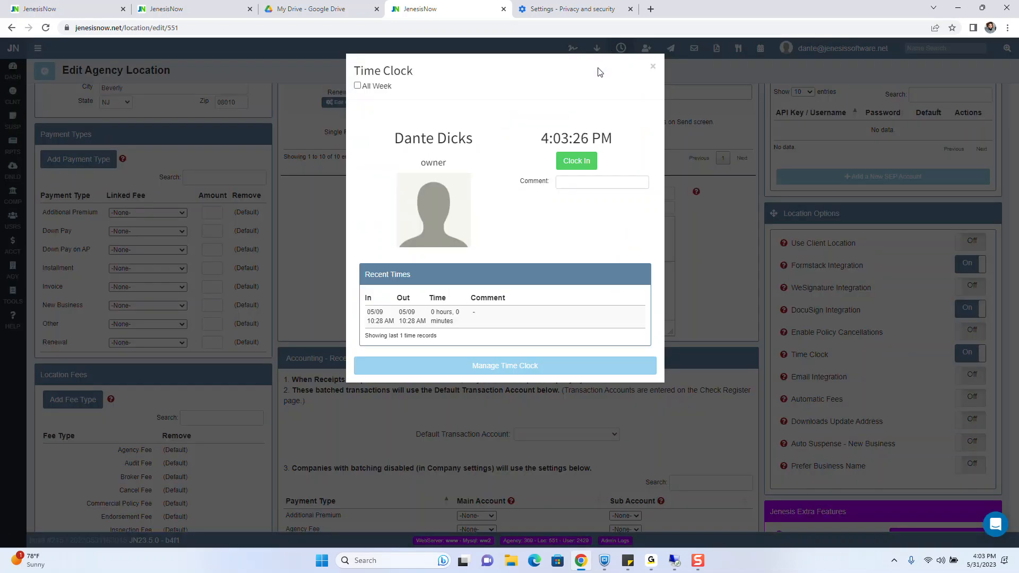
click(601, 182)
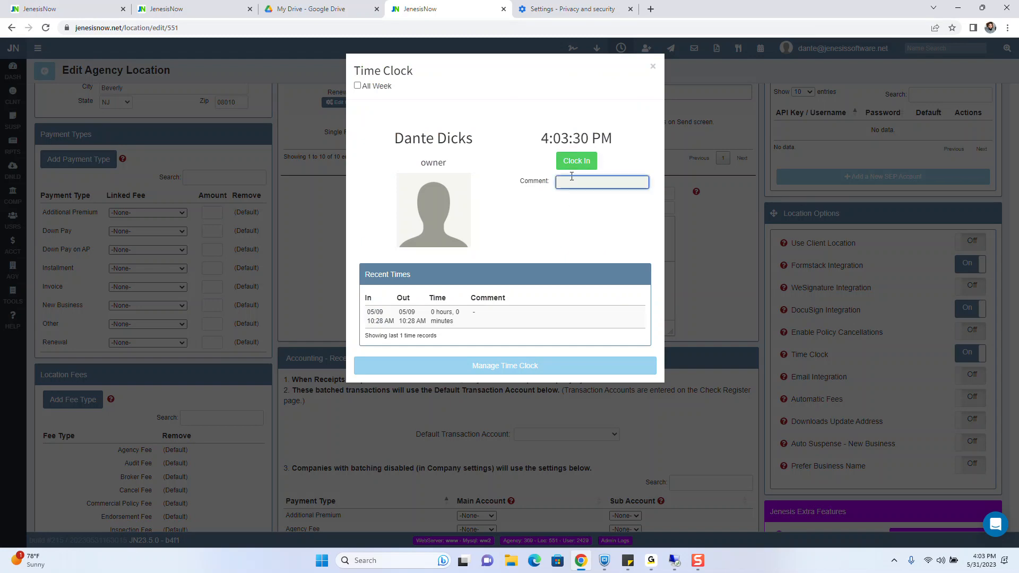
click(575, 161)
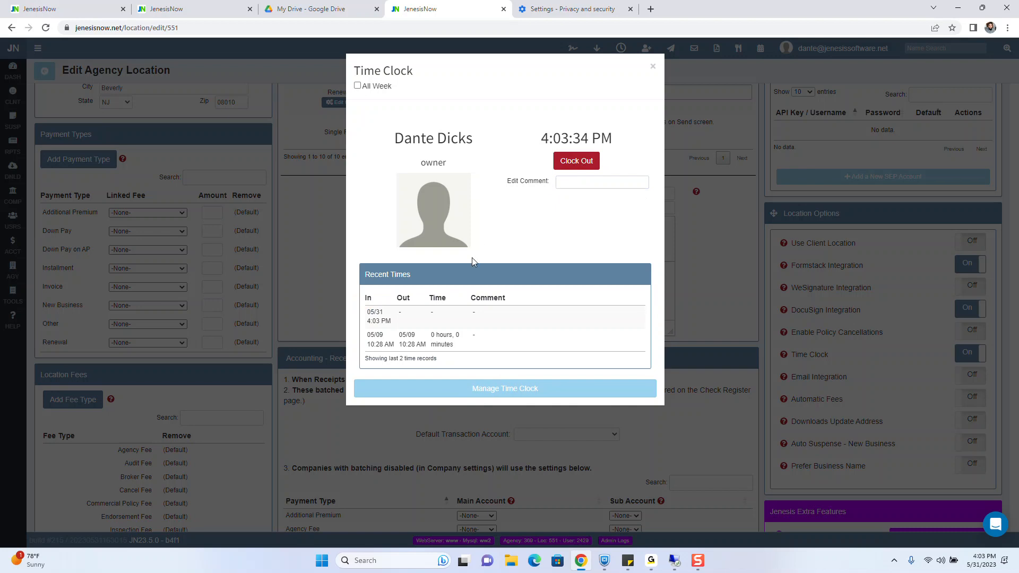
mouse_move(445, 316)
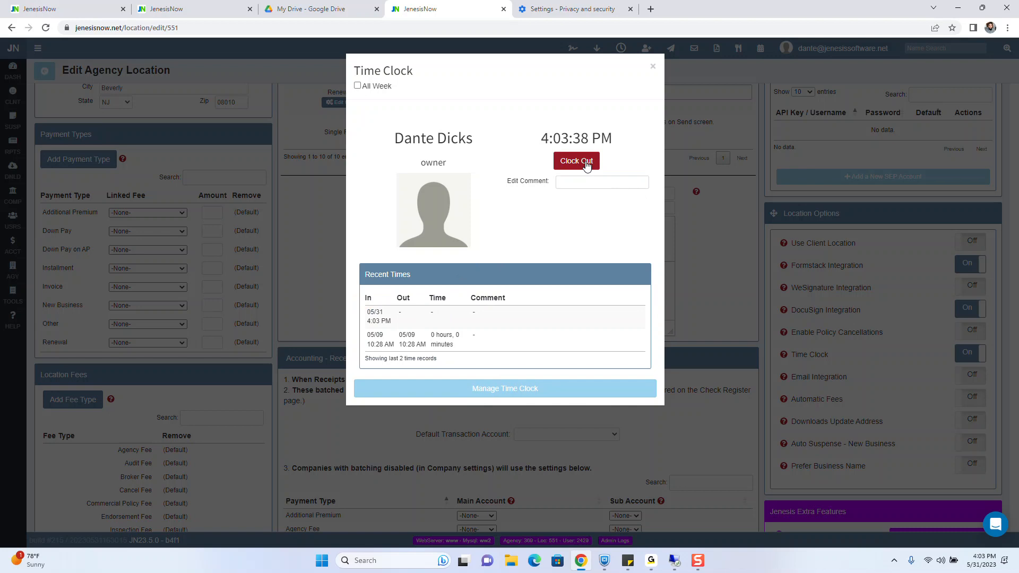
Step: Clock out with the comment 'Lunch', completing the 05/31 4:03 PM entry
click(601, 182)
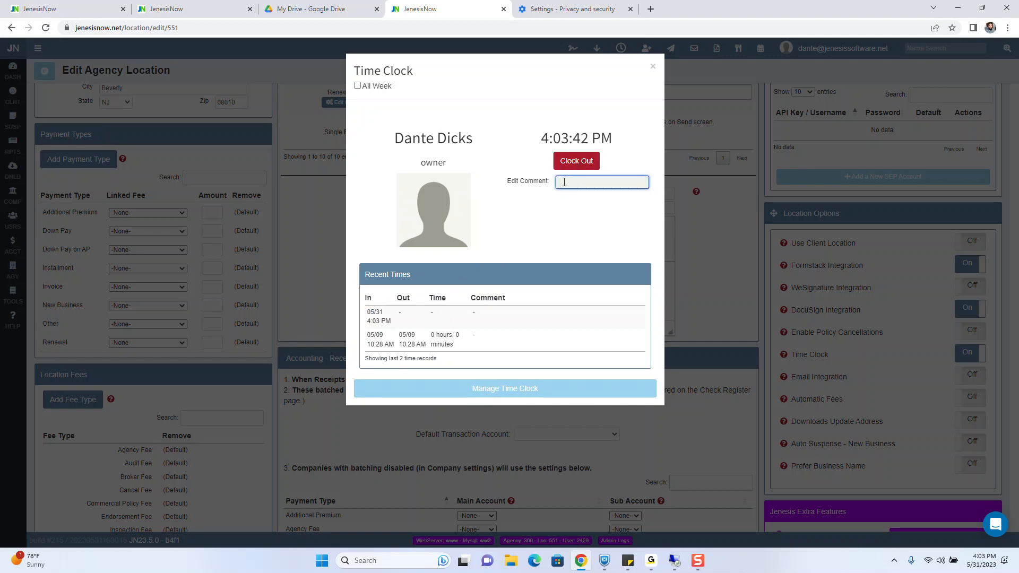
text(Lunch)
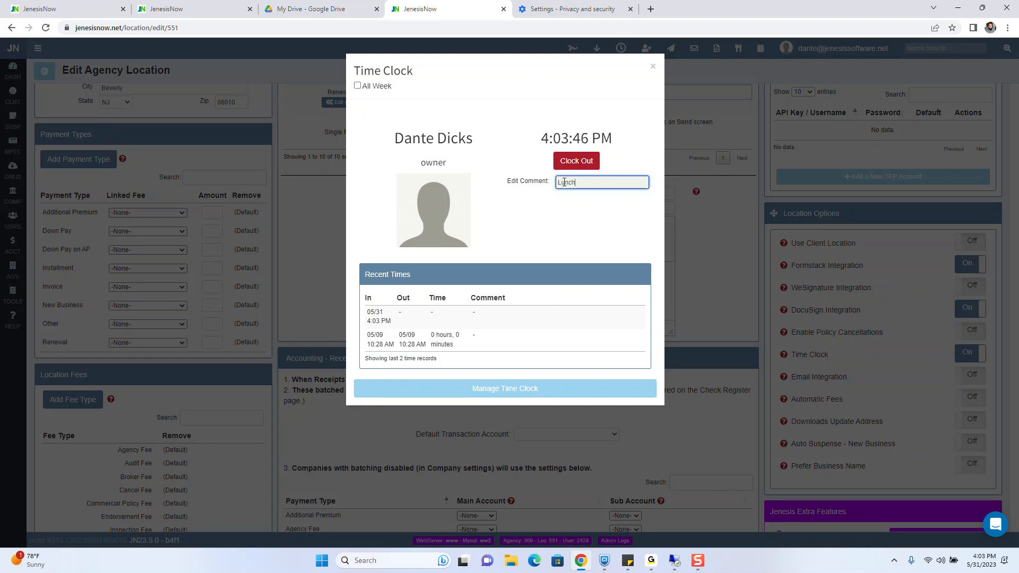
click(575, 161)
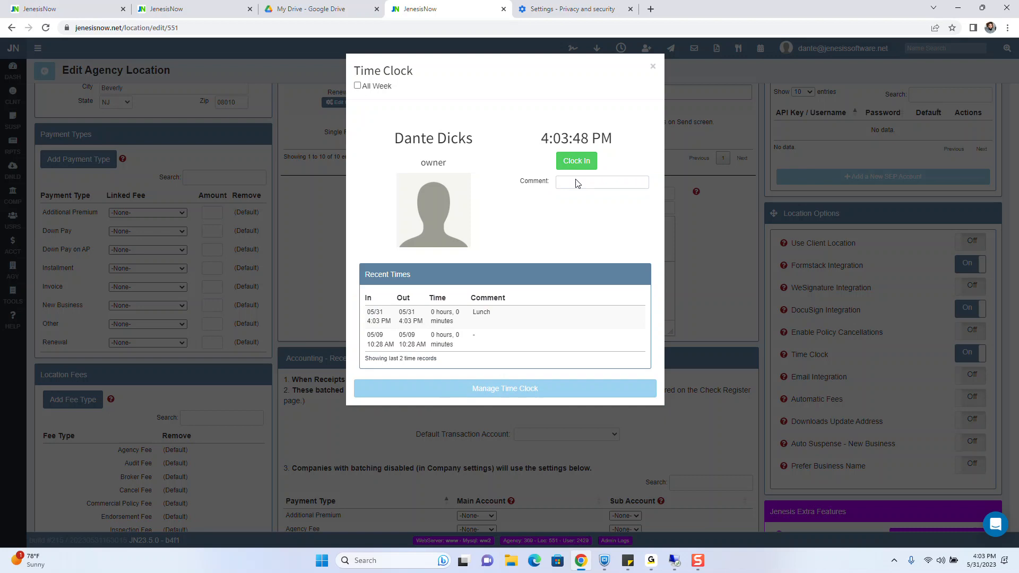
mouse_move(496, 121)
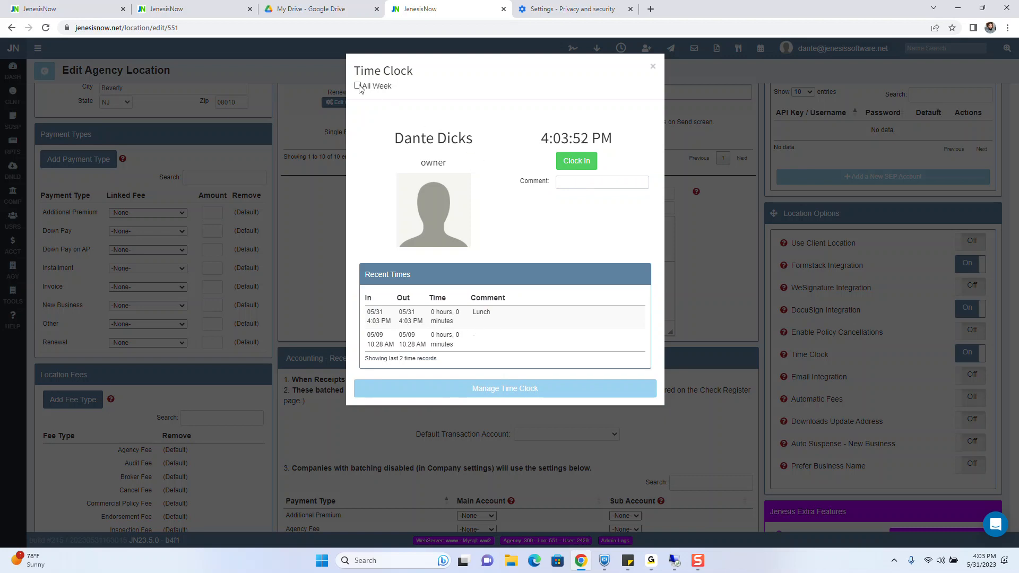
click(358, 86)
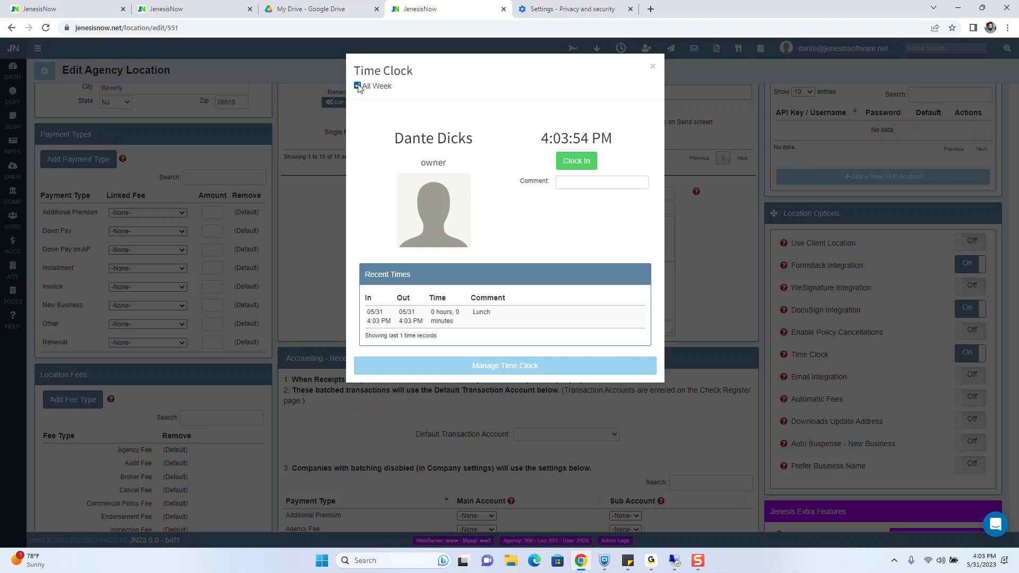
click(358, 86)
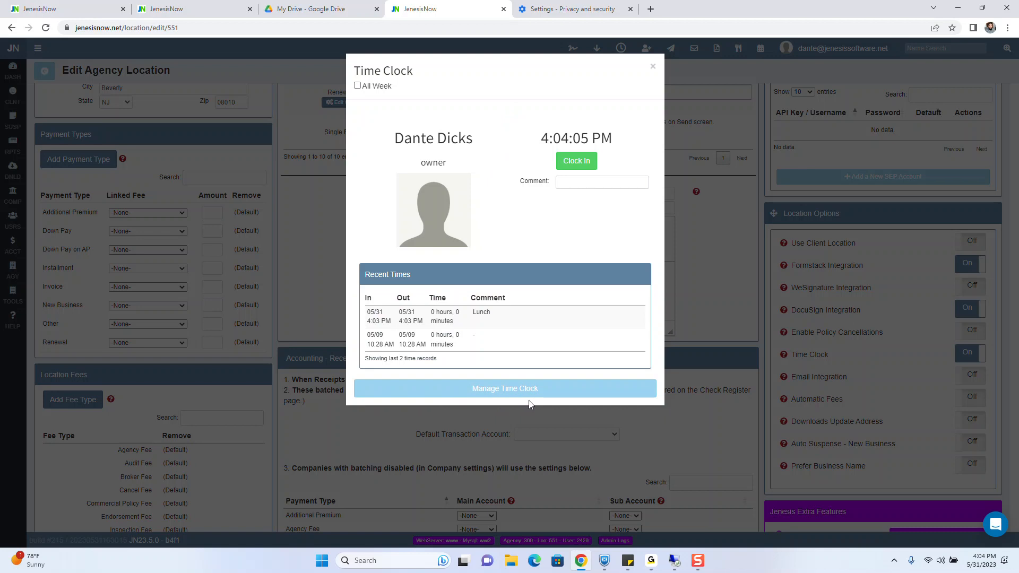
mouse_move(549, 346)
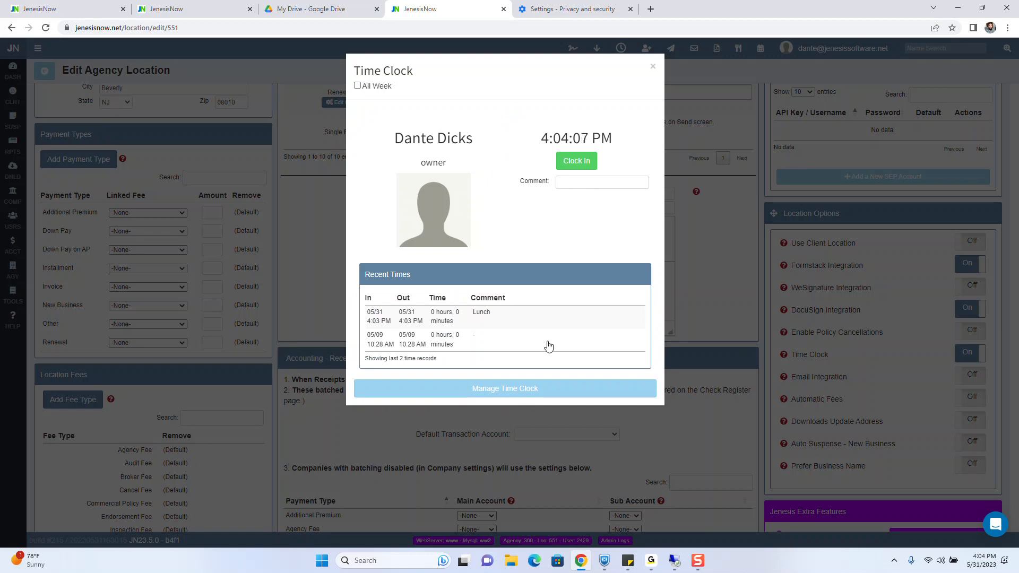